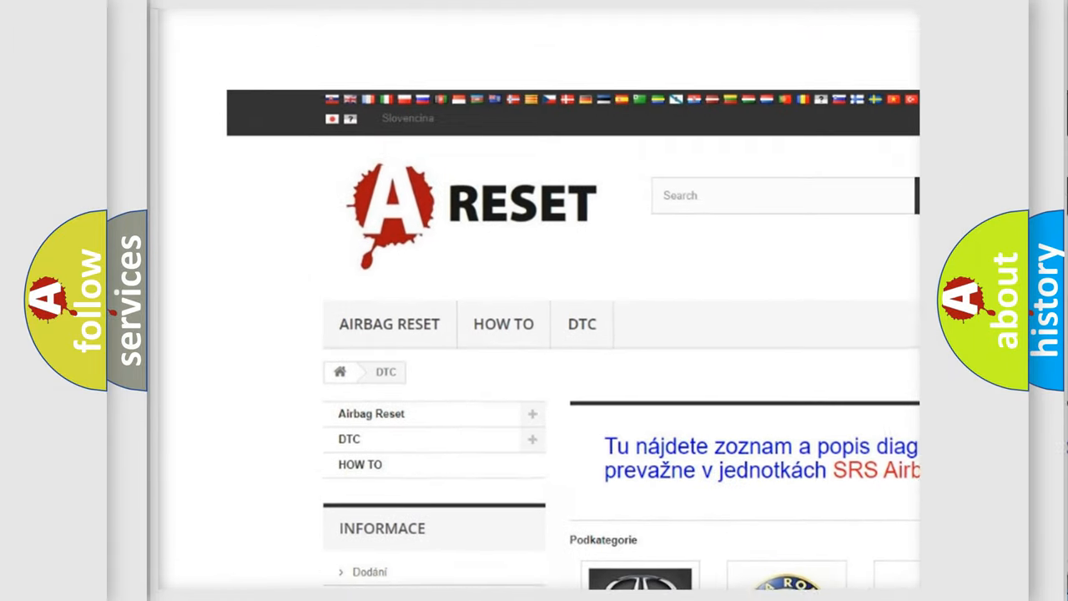
Scroll the car-make list and open the Alfa Romeo trouble code page.
scroll("down", 3)
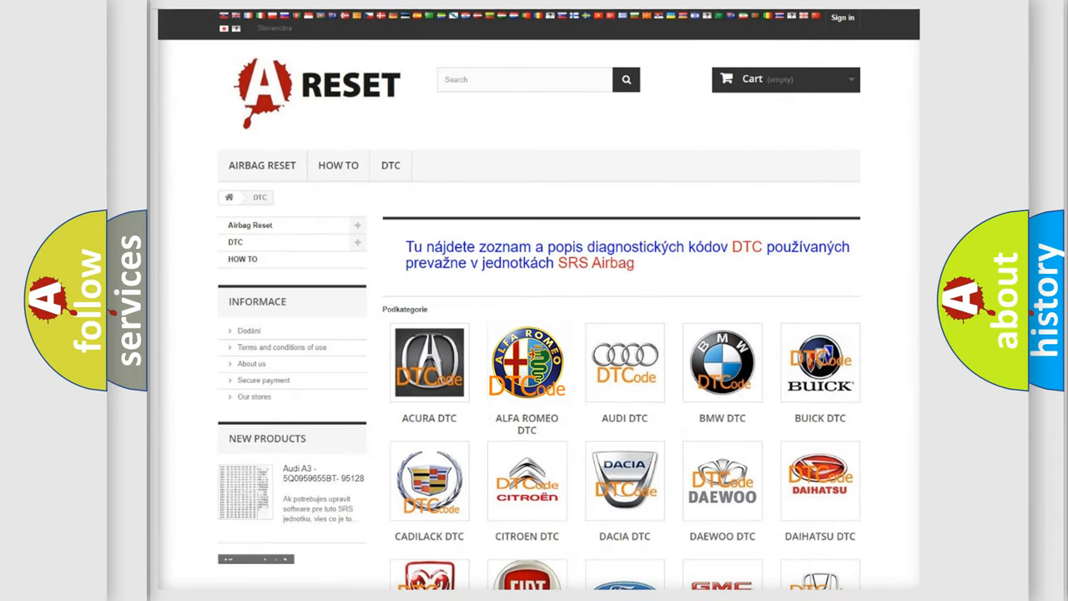
left_click(527, 362)
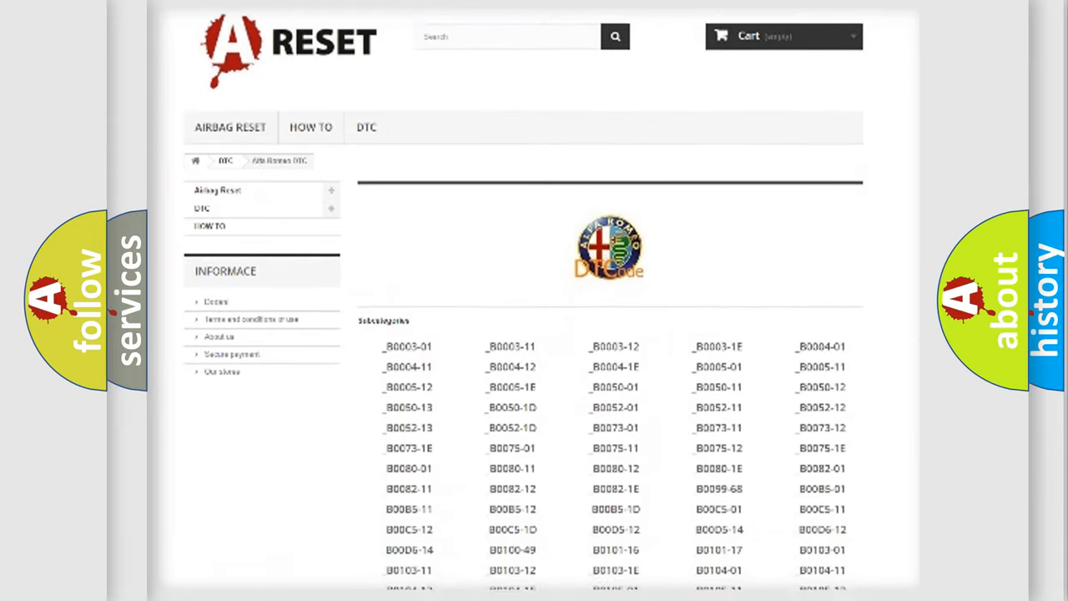
scroll("down", 3)
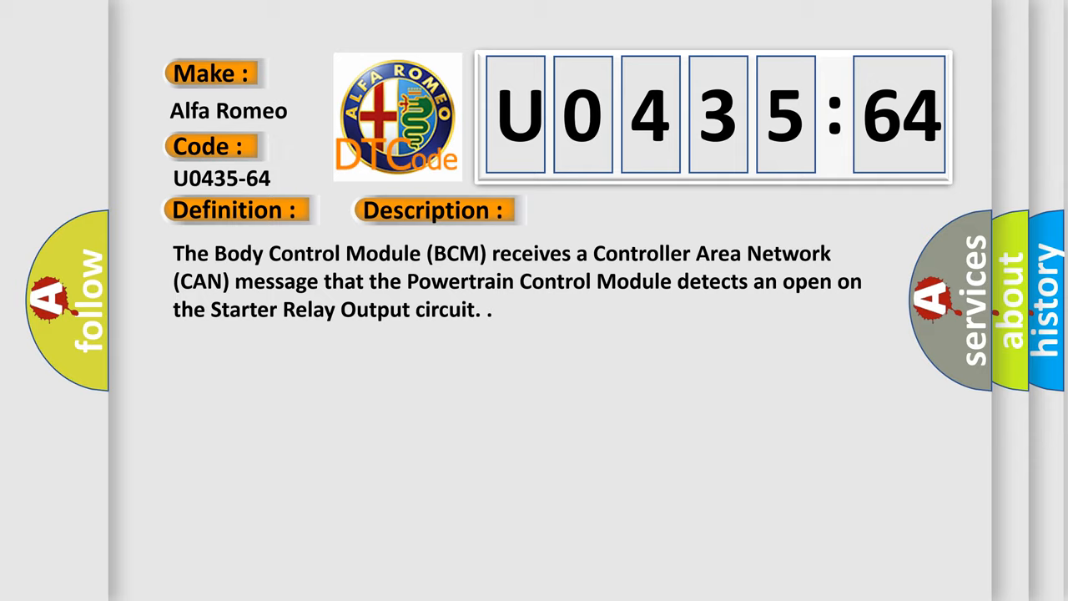
Advance the U0435-64 card to its cause: Signal Plausibility Failure.
left_click(613, 210)
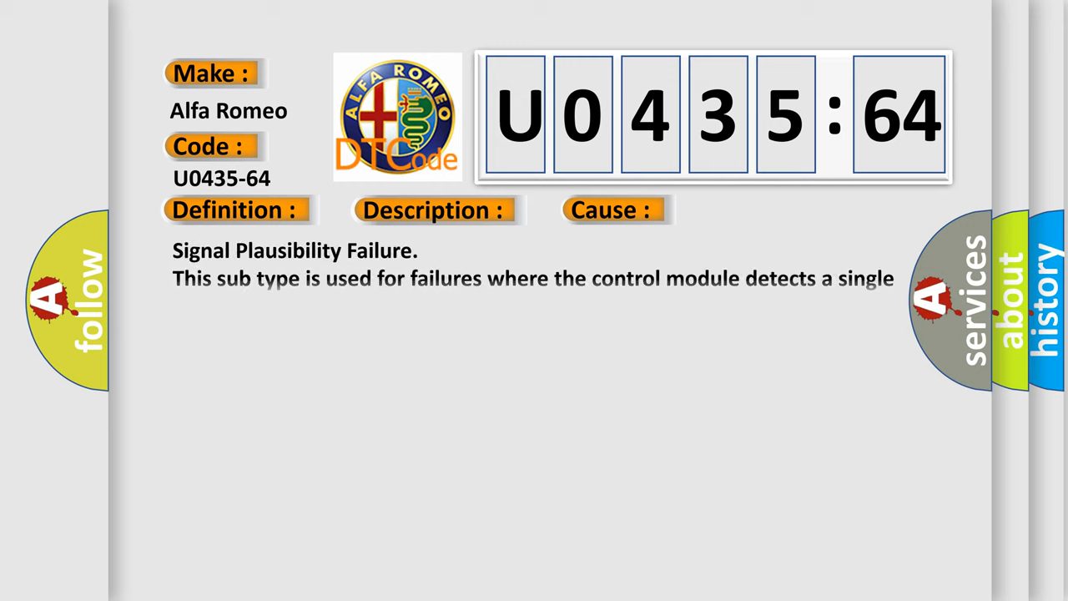